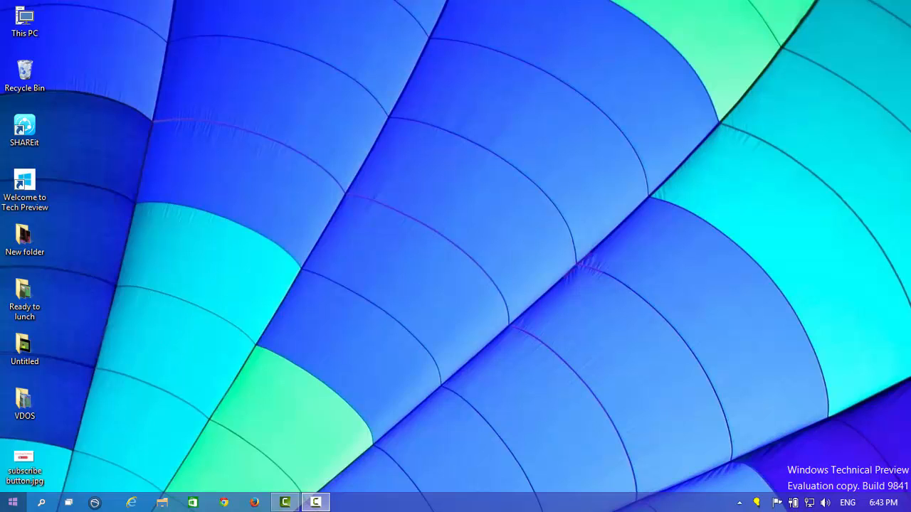
# Glance at the Start menu and network list, then open This PC's System properties page
pyautogui.click(13, 502)
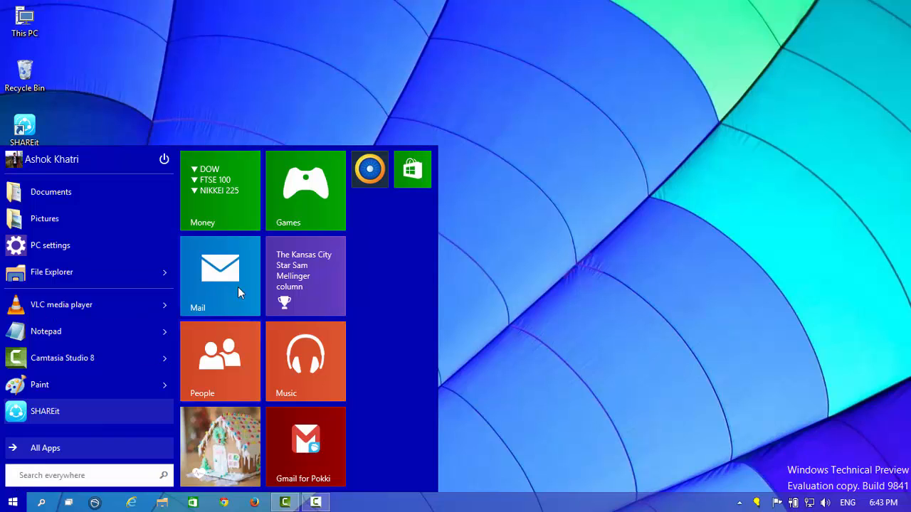
pyautogui.click(12, 502)
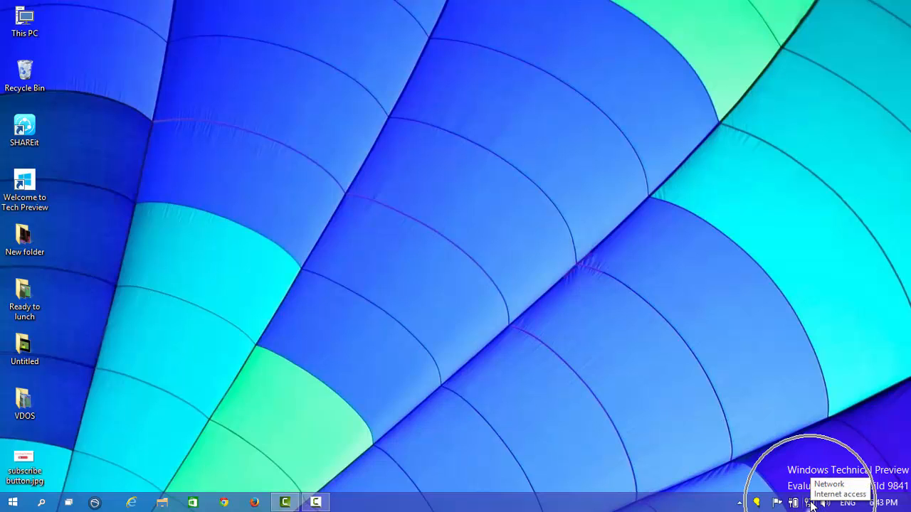
pyautogui.click(809, 502)
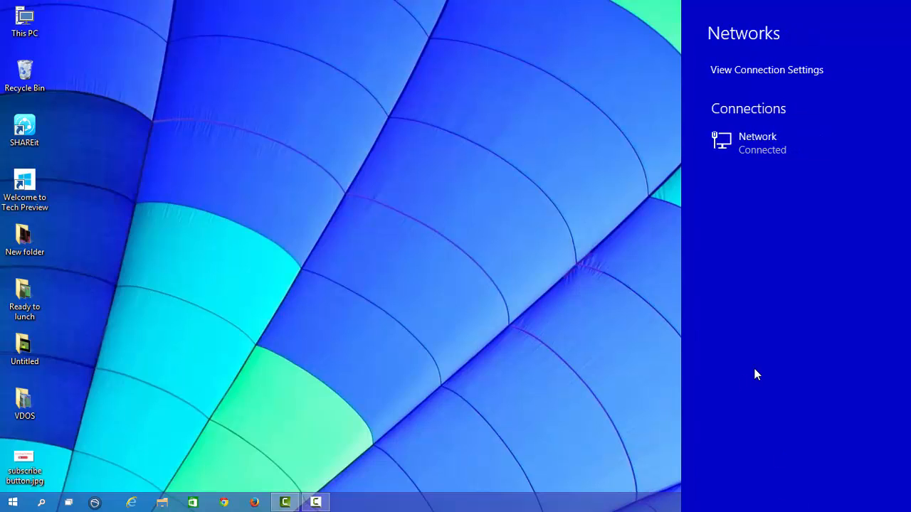
pyautogui.moveTo(781, 215)
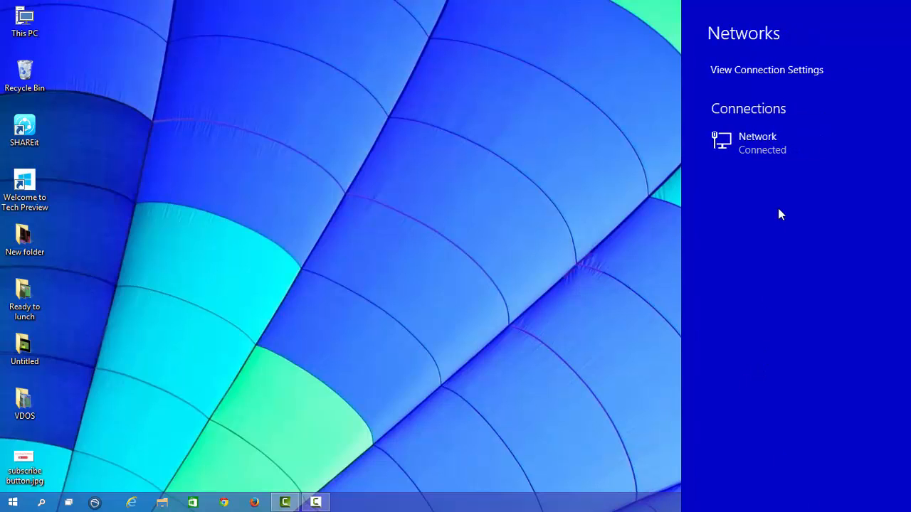
pyautogui.moveTo(783, 135)
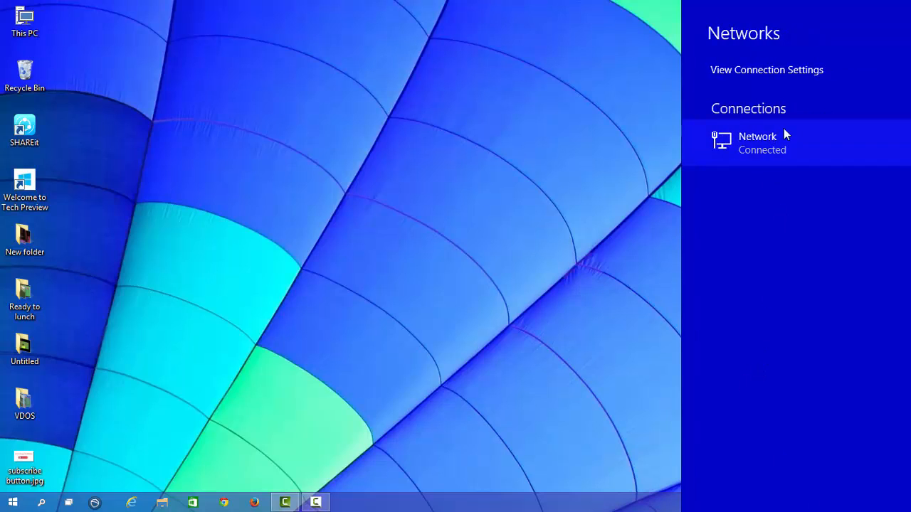
pyautogui.moveTo(775, 131)
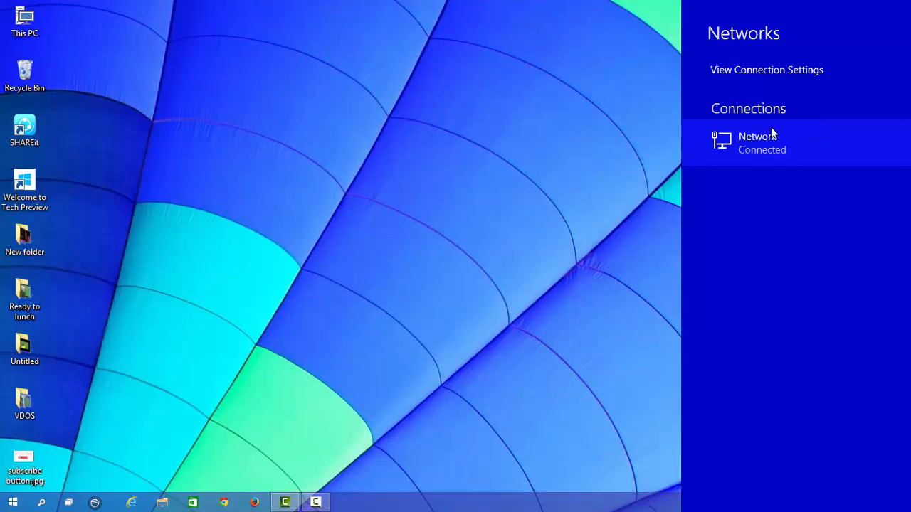
pyautogui.moveTo(768, 393)
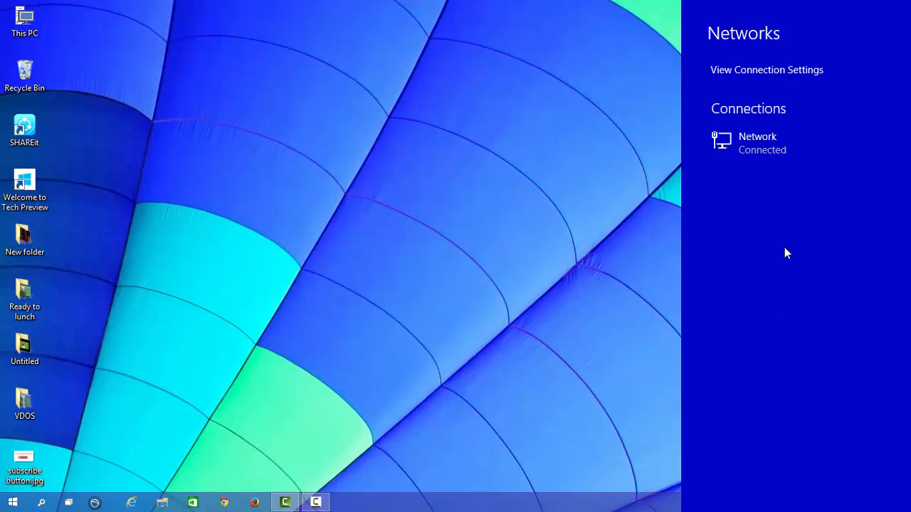
pyautogui.moveTo(747, 313)
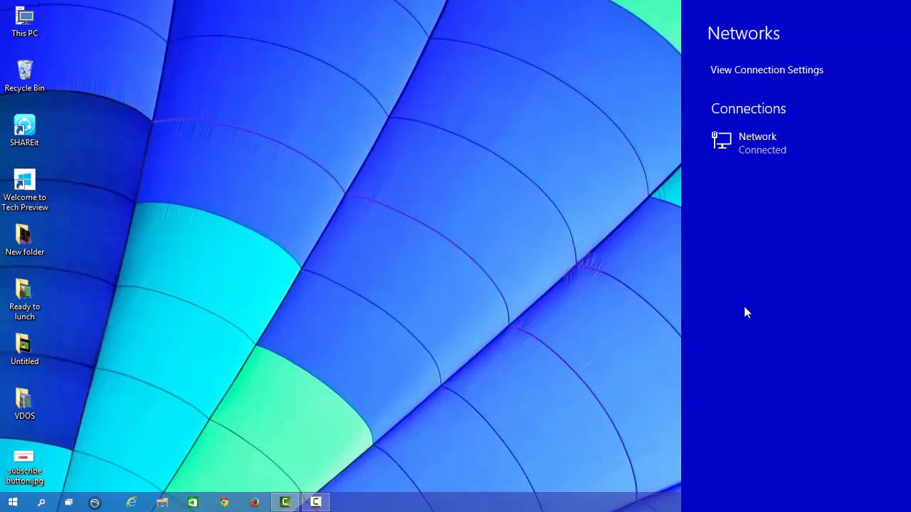
pyautogui.click(470, 269)
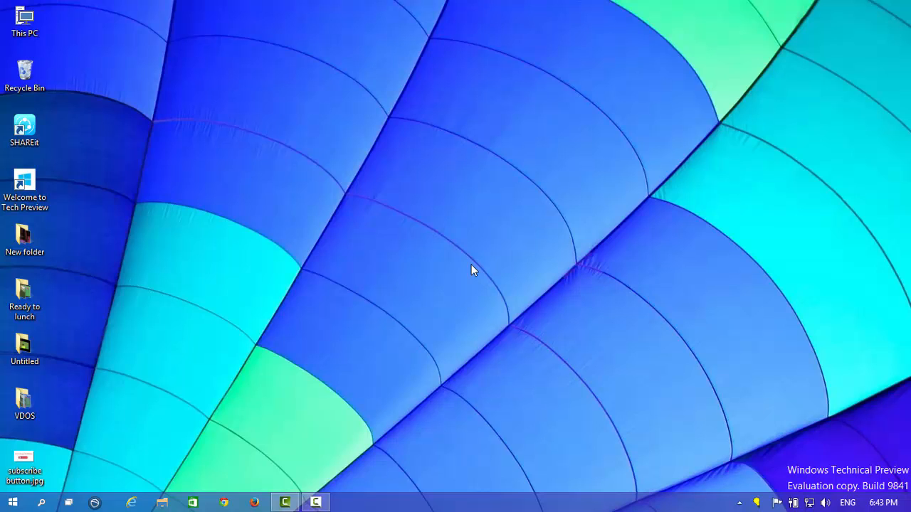
pyautogui.moveTo(258, 150)
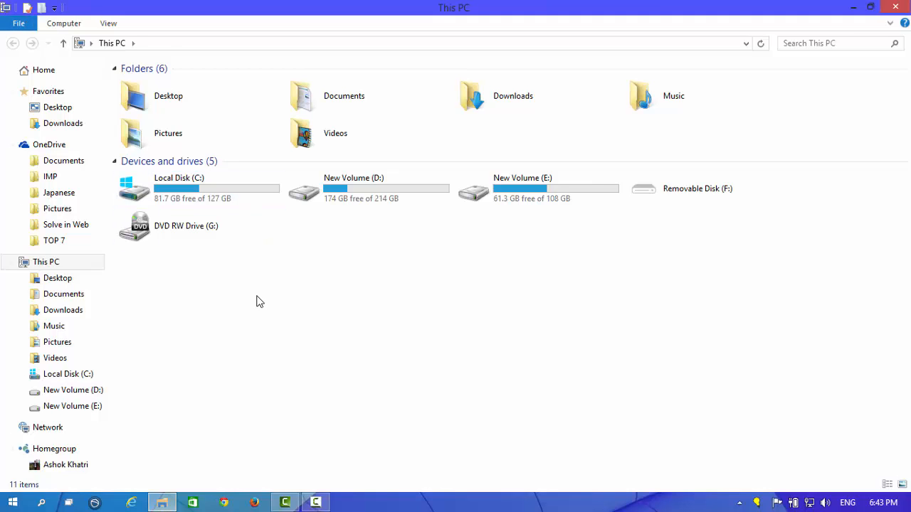
pyautogui.rightClick(260, 301)
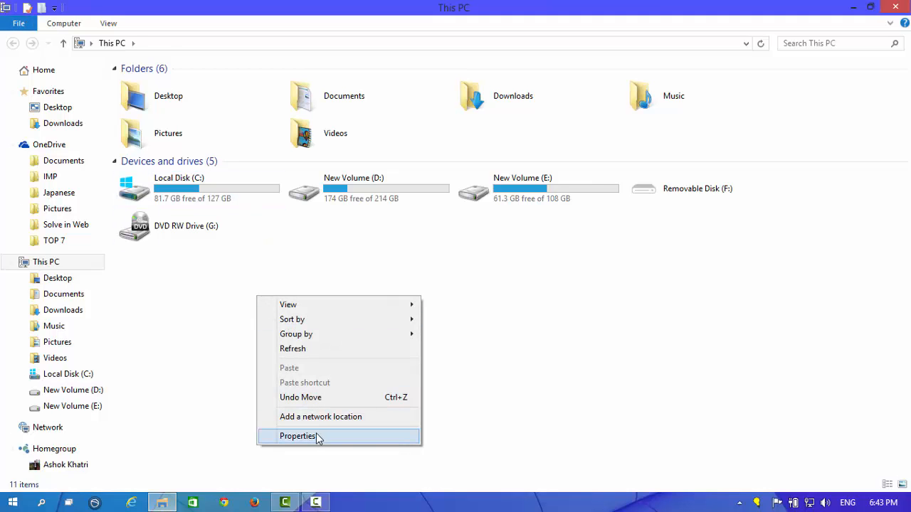
pyautogui.click(297, 437)
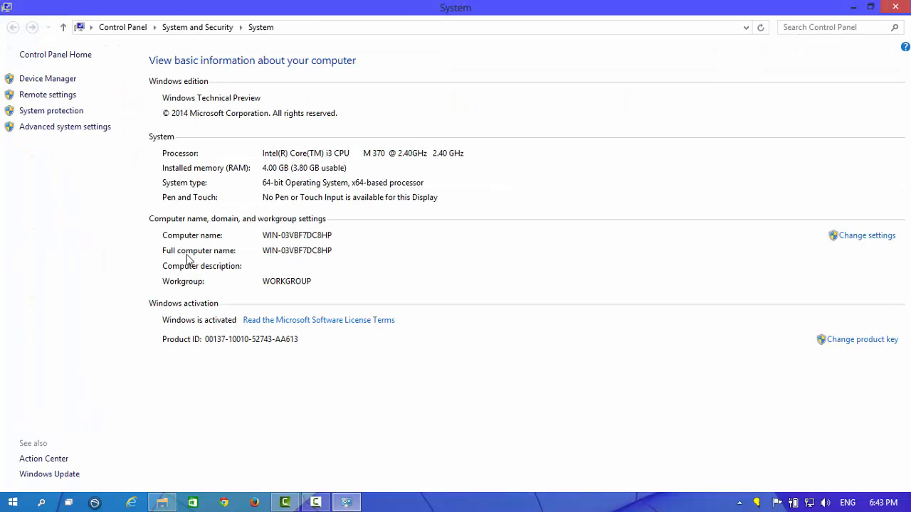
pyautogui.moveTo(48, 92)
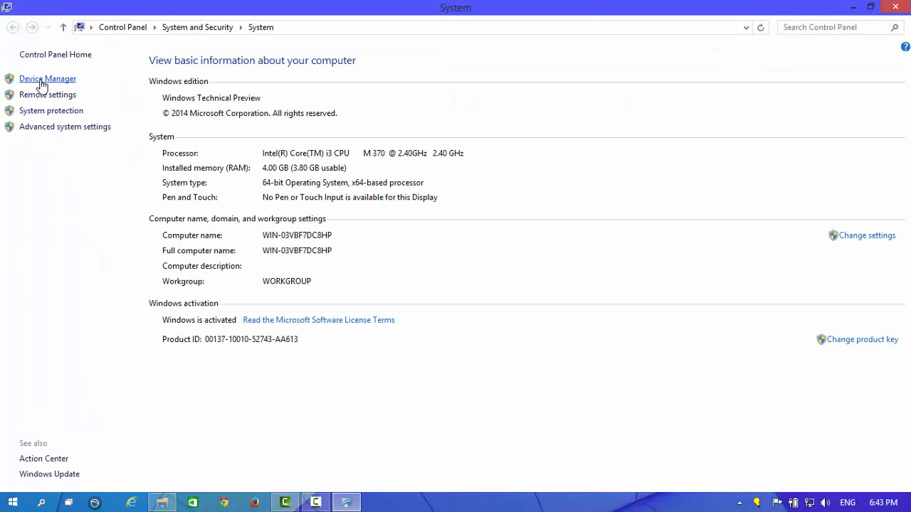
# Open Device Manager from the System sidebar and select the Realtek RTL8192DE wireless adapter
pyautogui.click(48, 78)
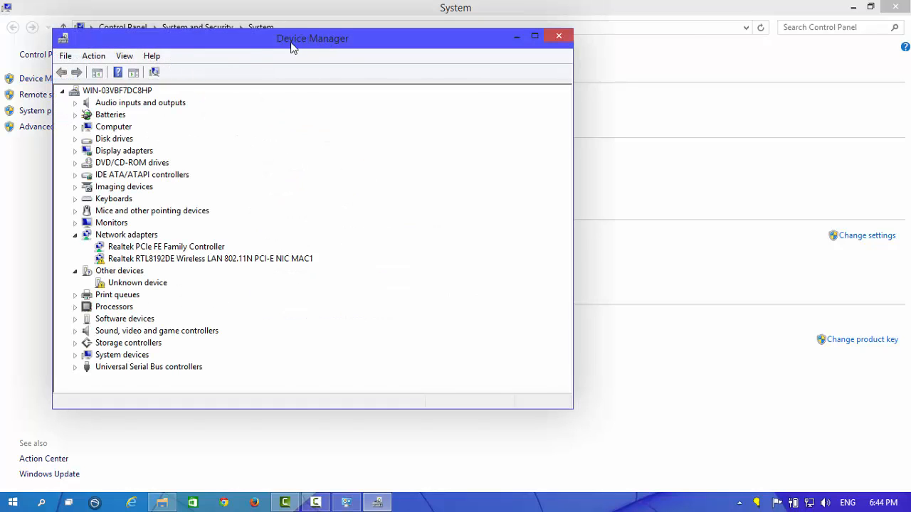
pyautogui.moveTo(312, 39); pyautogui.dragTo(447, 57)
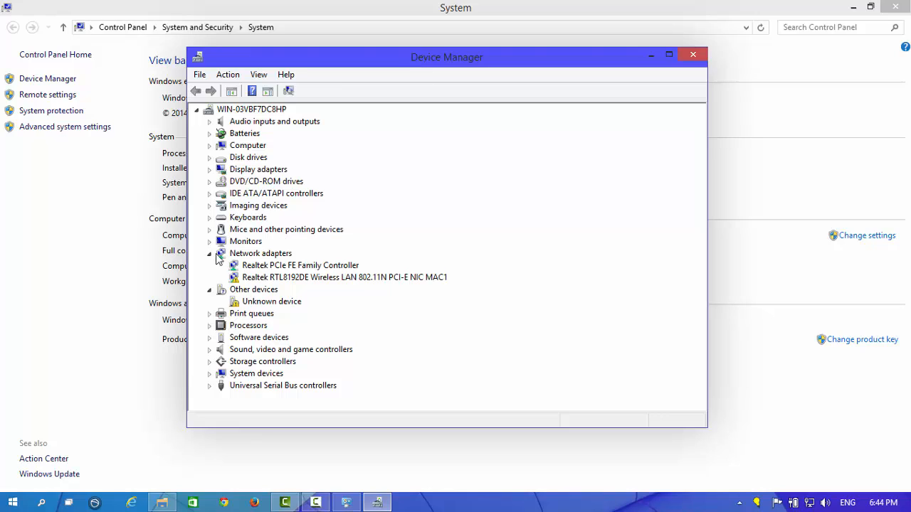
pyautogui.moveTo(262, 262)
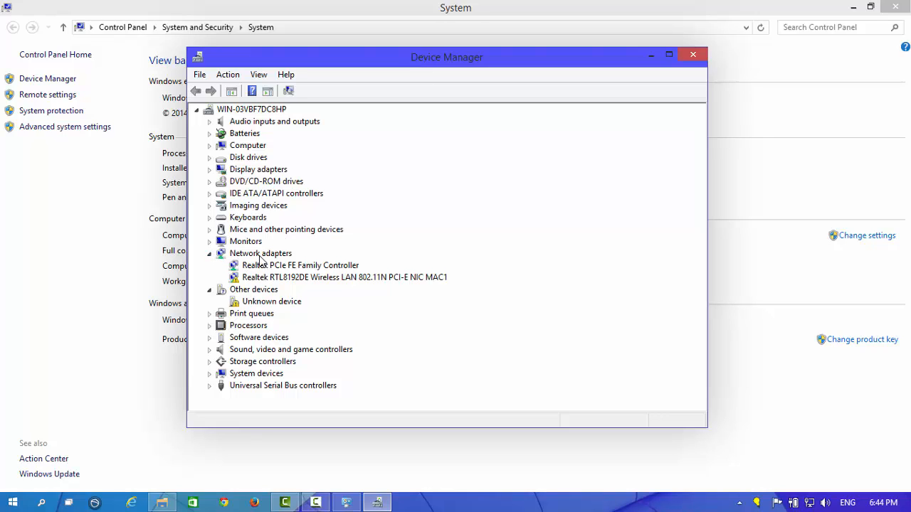
pyautogui.moveTo(298, 282)
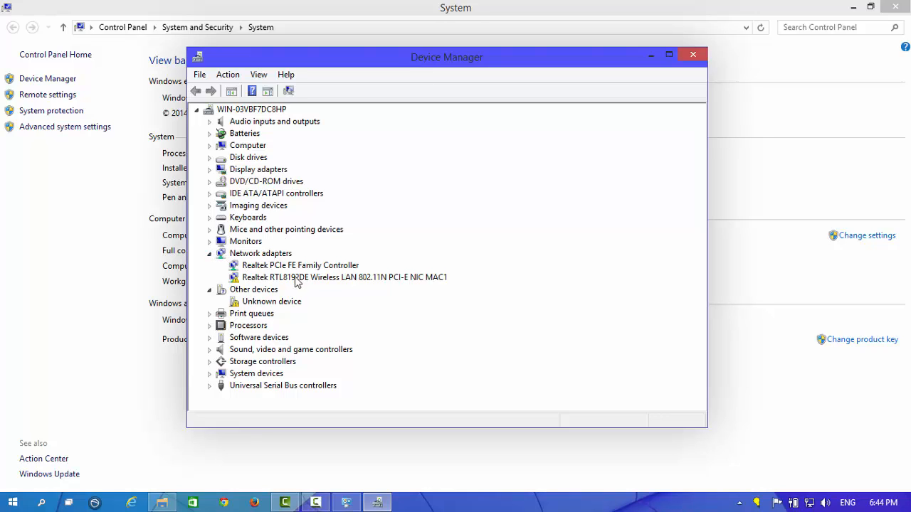
pyautogui.click(344, 277)
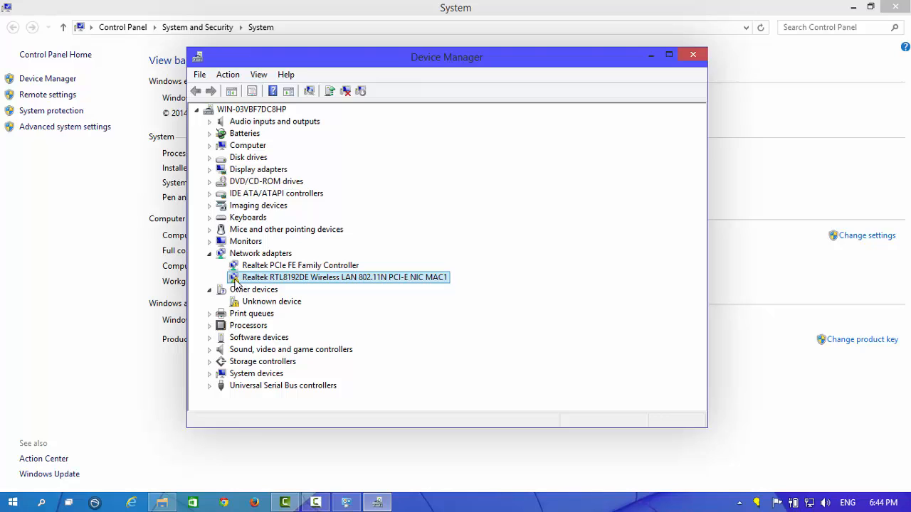
pyautogui.moveTo(269, 283)
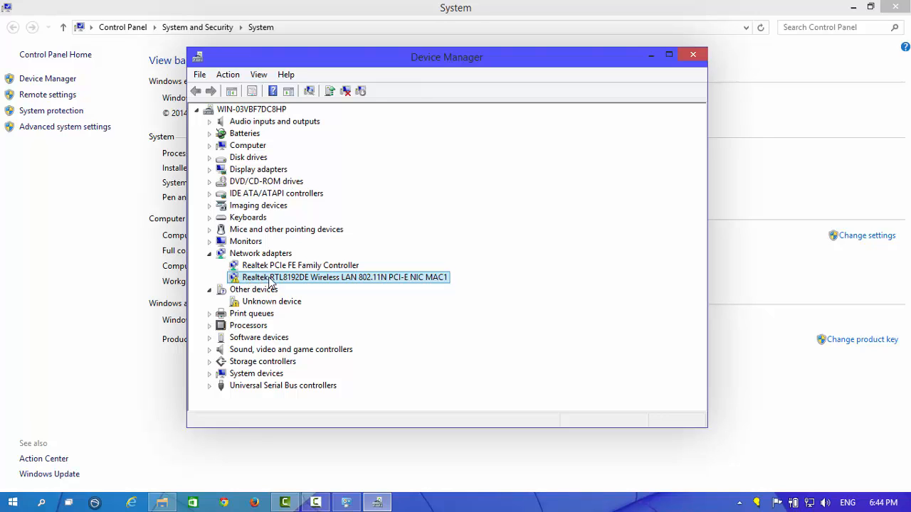
pyautogui.moveTo(299, 284)
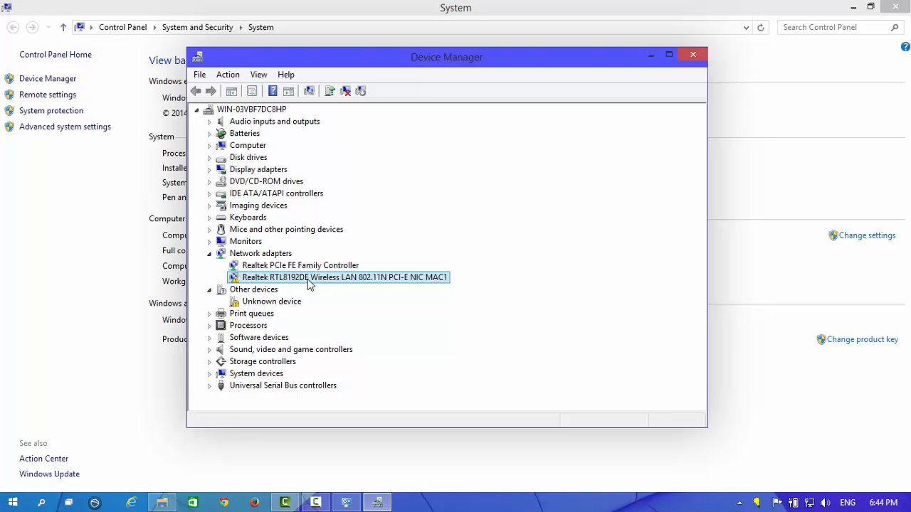
# Inspect the RTL8192DE adapter's status, showing it cannot start (Code 10), then reopen its actions menu
pyautogui.rightClick(342, 277)
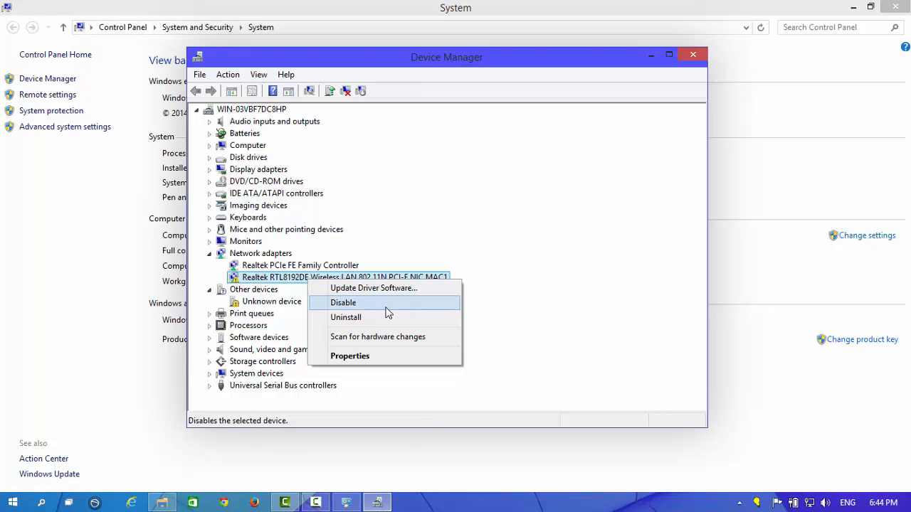
pyautogui.moveTo(377, 337)
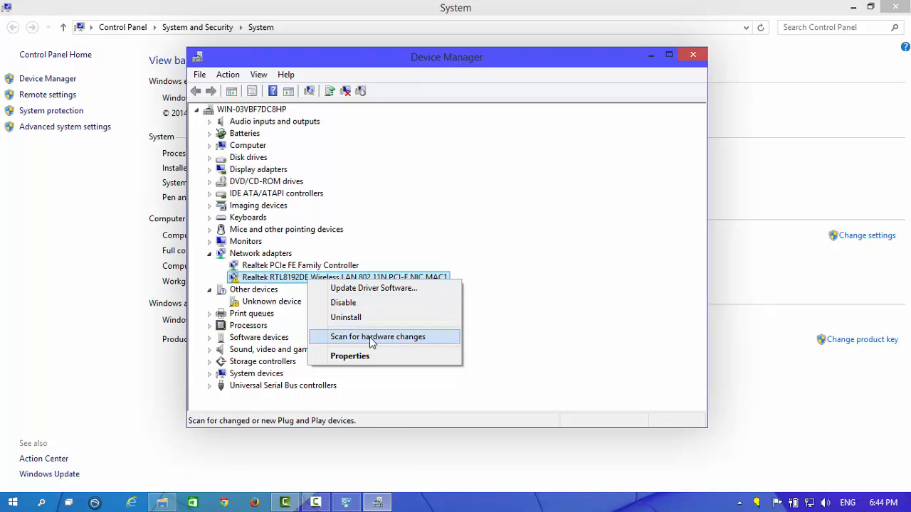
pyautogui.moveTo(373, 288)
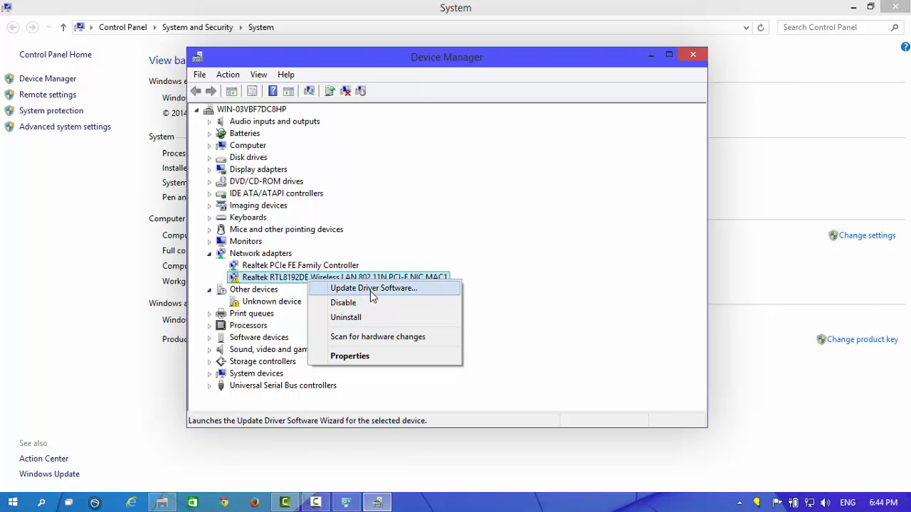
pyautogui.click(350, 356)
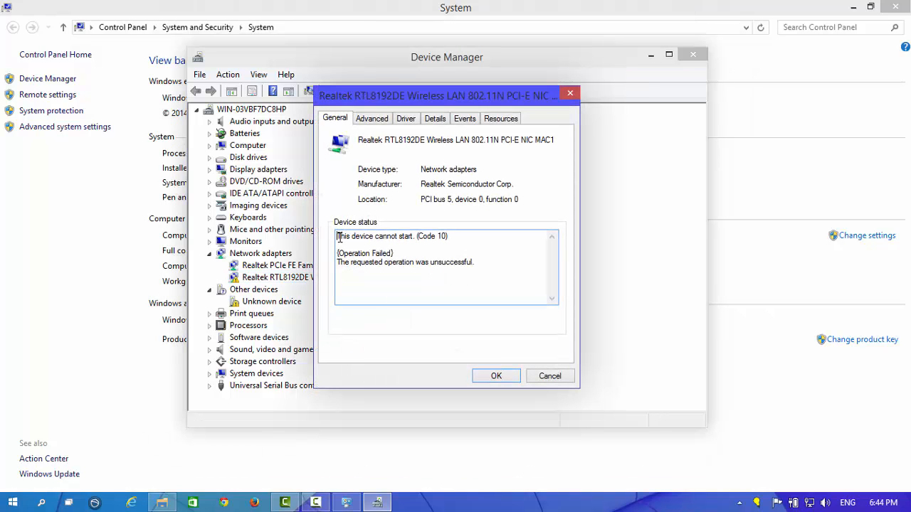
pyautogui.moveTo(457, 241)
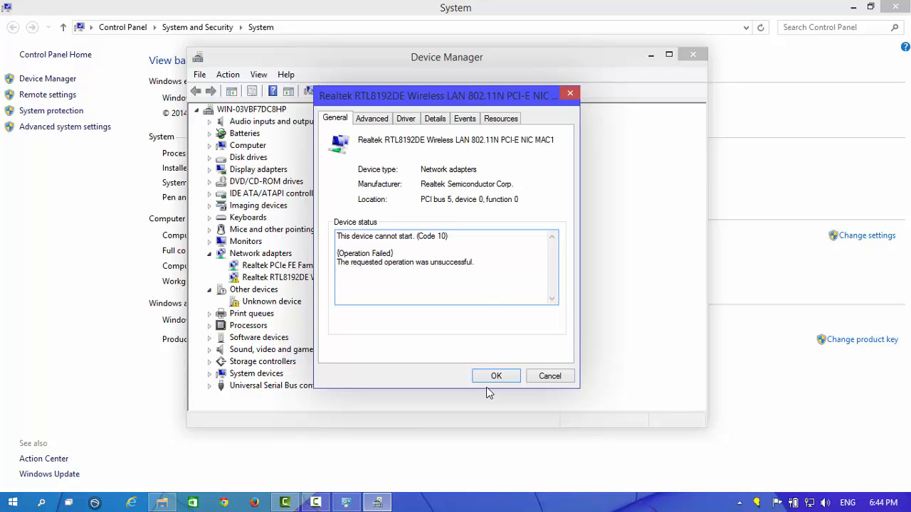
pyautogui.click(496, 376)
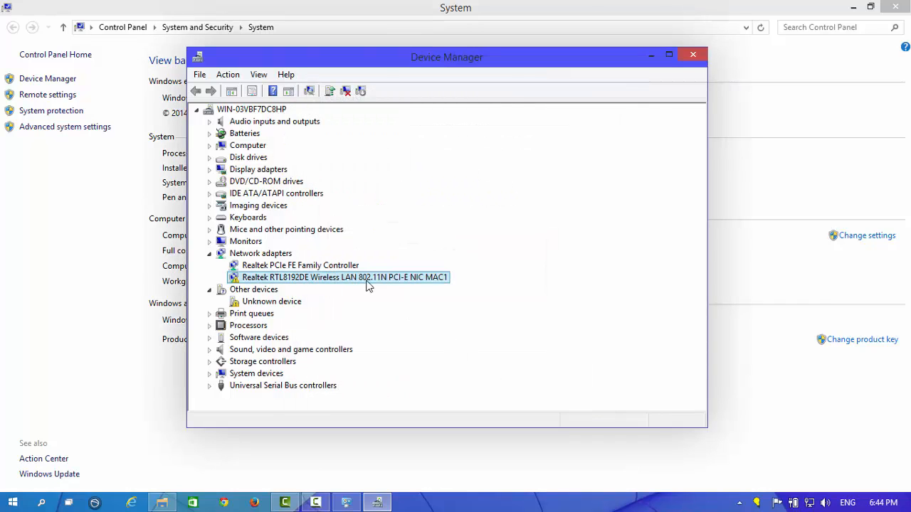
pyautogui.moveTo(324, 278)
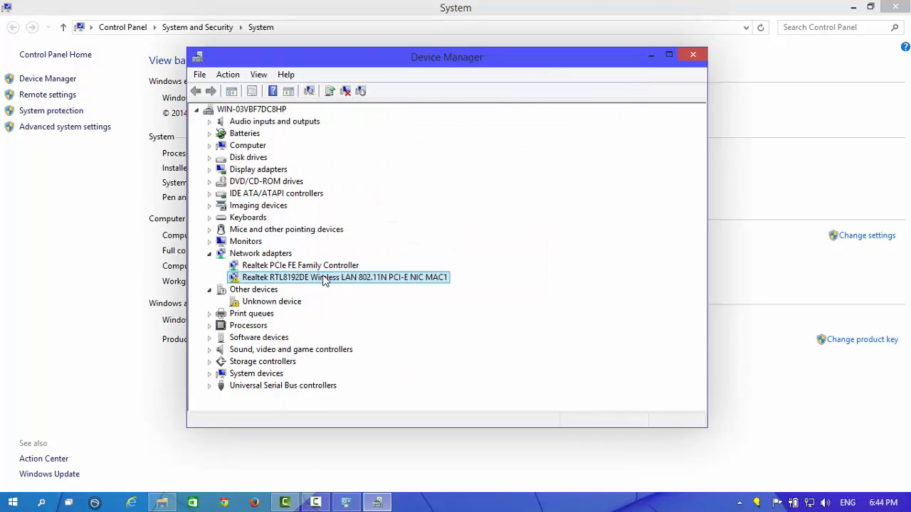
pyautogui.moveTo(342, 284)
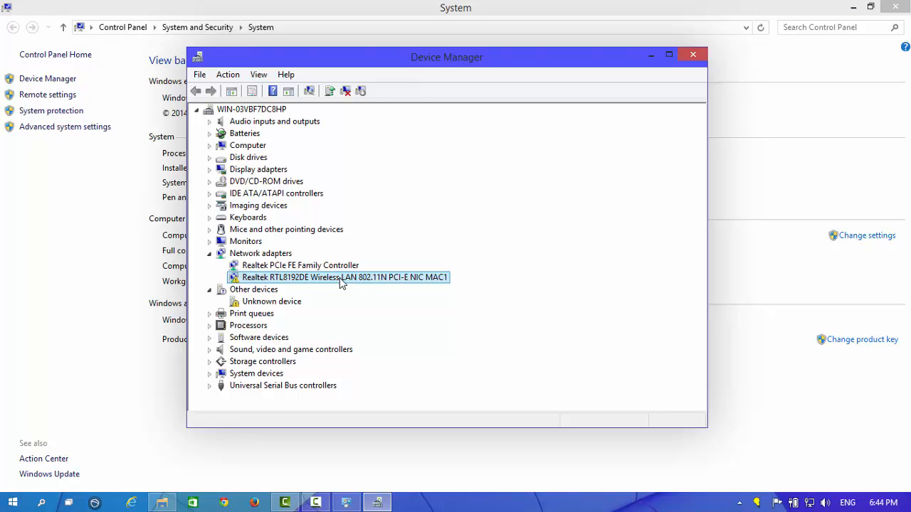
pyautogui.rightClick(341, 277)
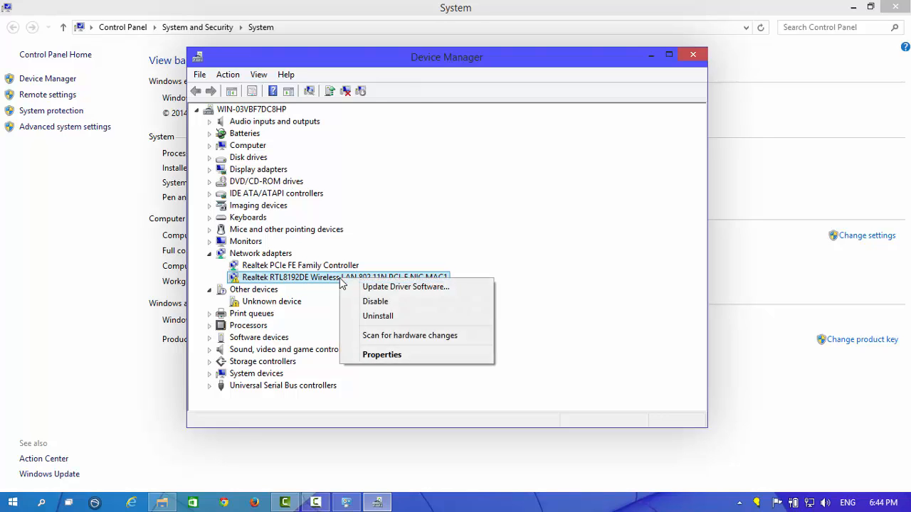
pyautogui.moveTo(406, 286)
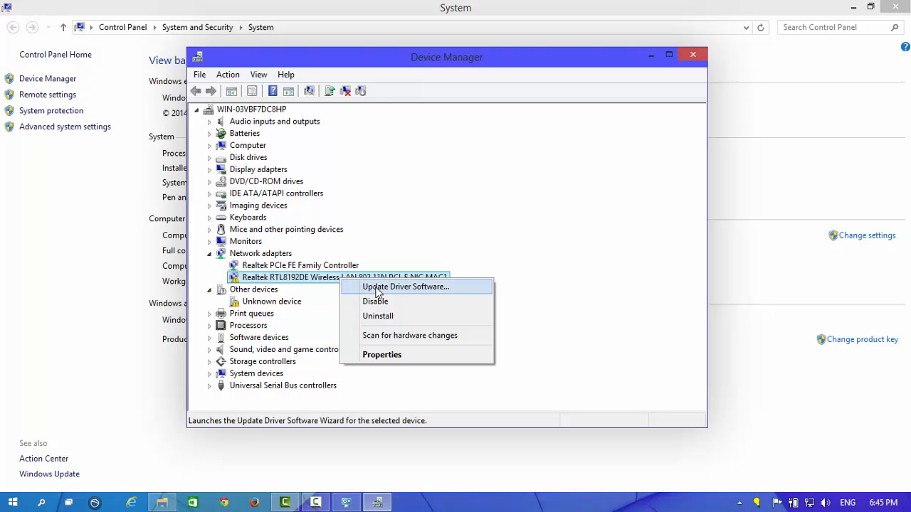
pyautogui.moveTo(387, 290)
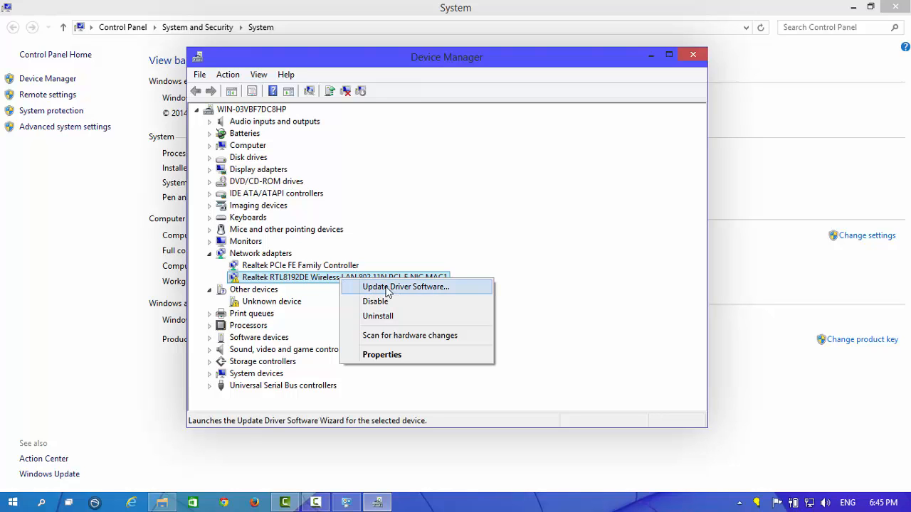
# Start a manual driver update and list compatible drivers, including Atheros AR9285
pyautogui.click(405, 286)
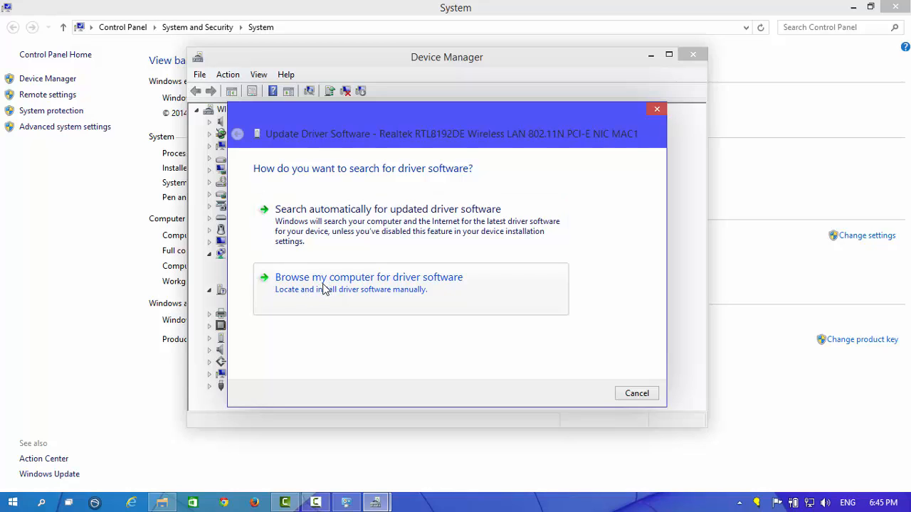
pyautogui.click(368, 276)
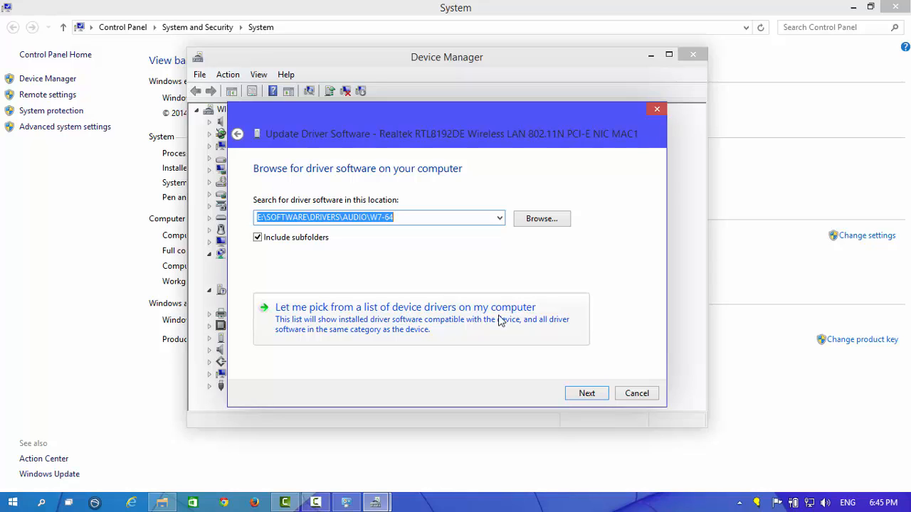
pyautogui.click(404, 307)
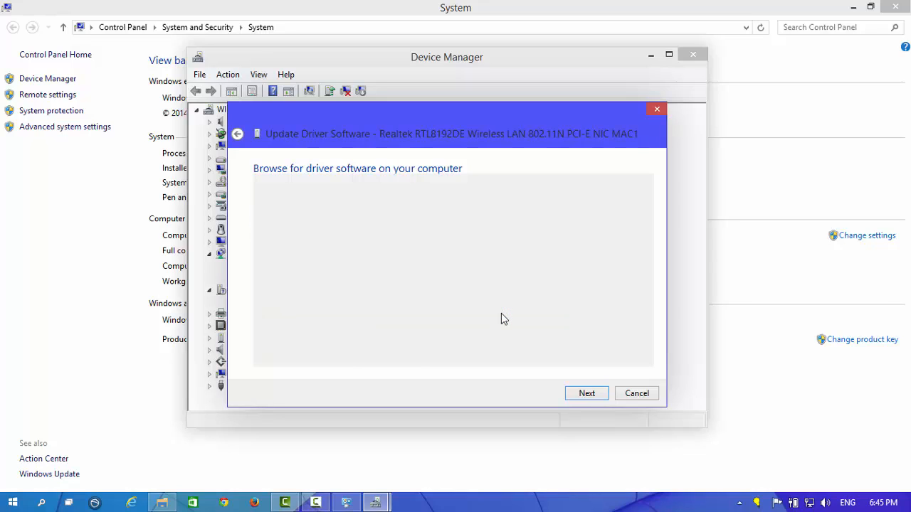
pyautogui.click(586, 393)
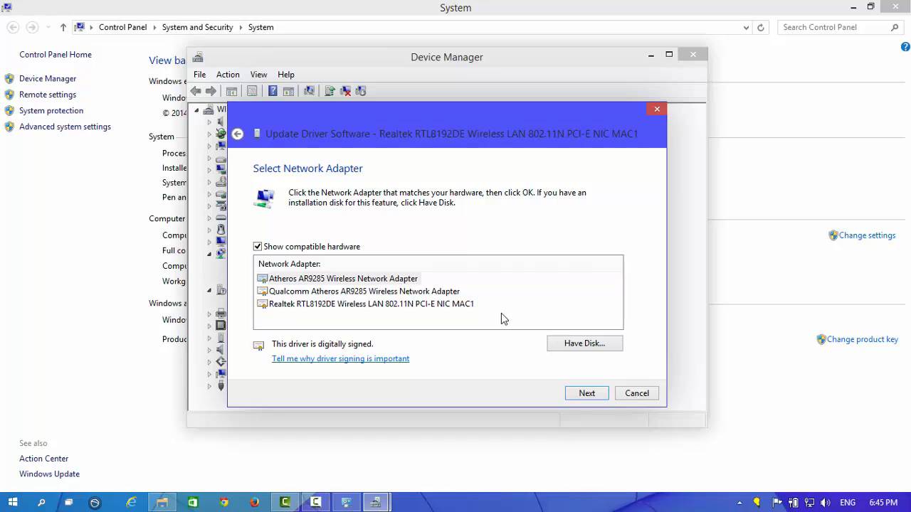
pyautogui.moveTo(279, 254)
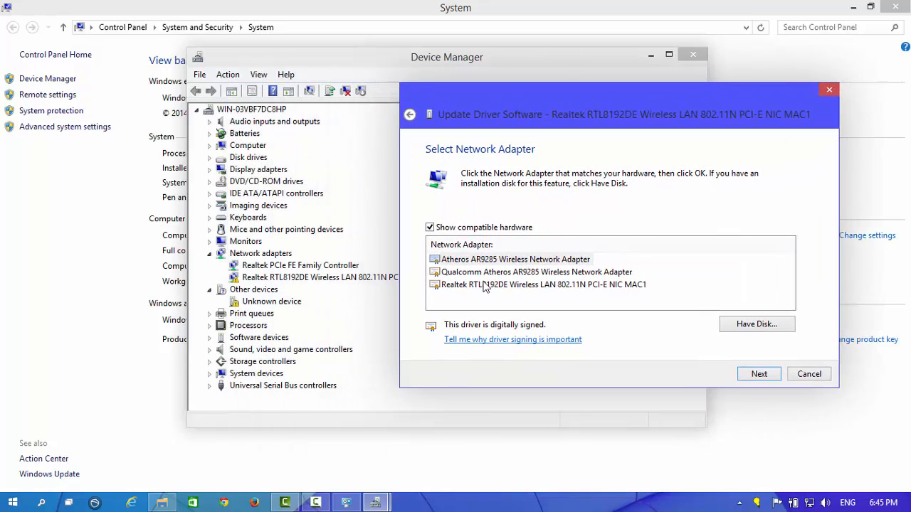
# Select the Atheros AR9285 Wireless Network Adapter driver and install it for the Realtek device
pyautogui.click(543, 284)
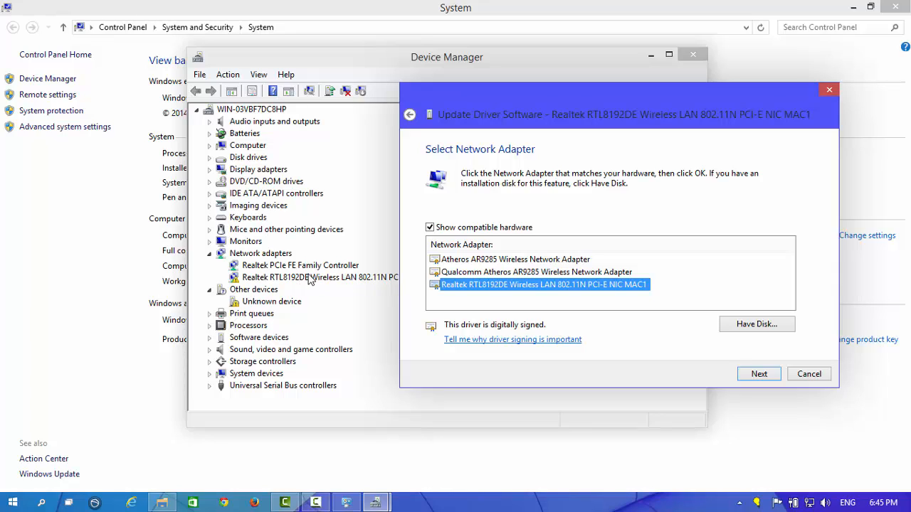
pyautogui.moveTo(320, 280)
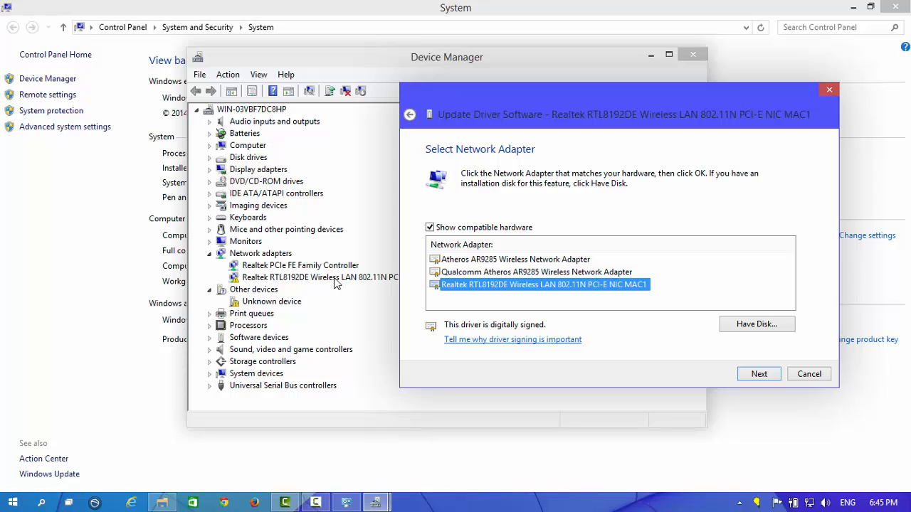
pyautogui.moveTo(663, 108)
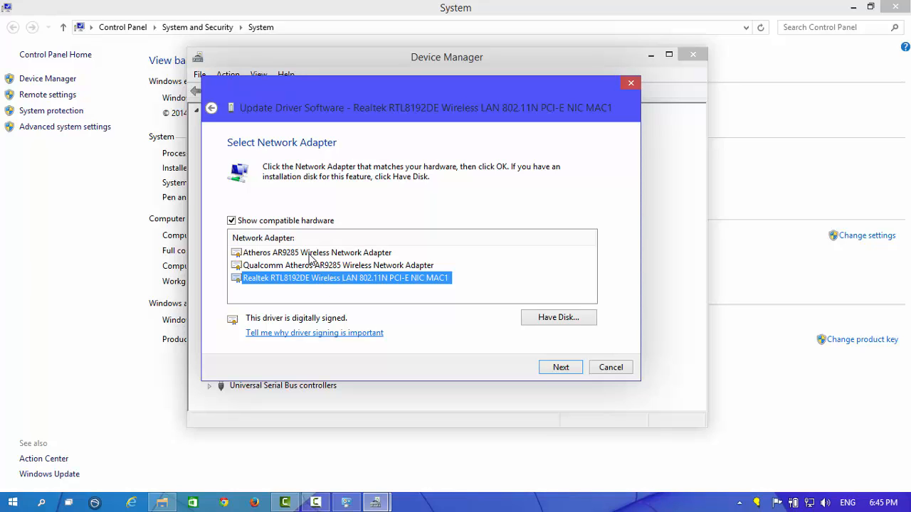
pyautogui.click(336, 265)
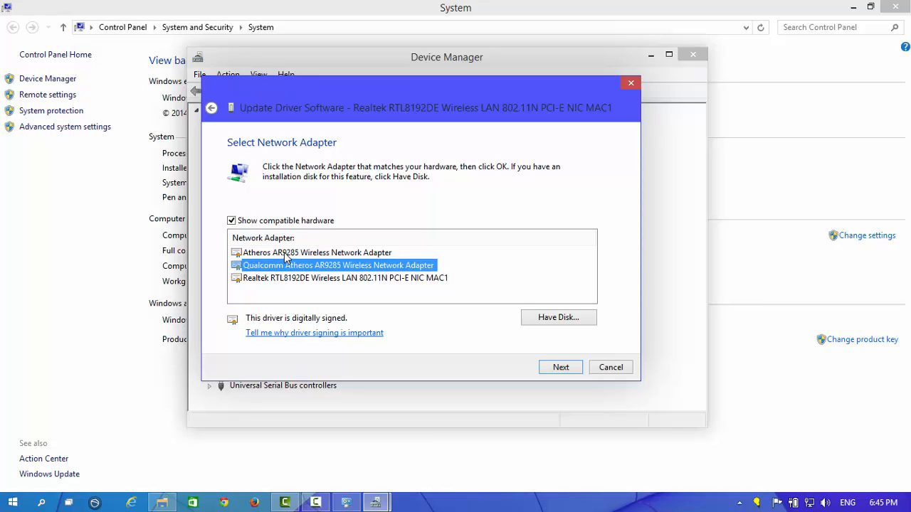
pyautogui.click(316, 252)
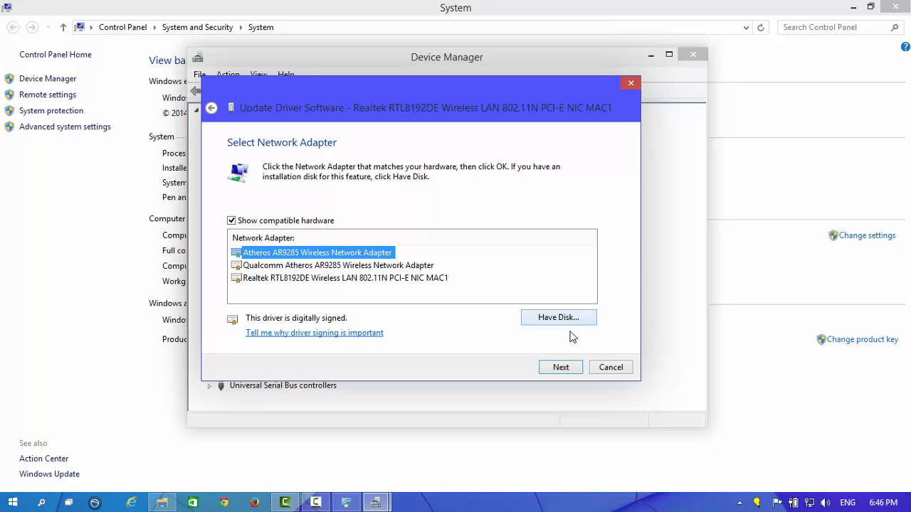
pyautogui.click(560, 367)
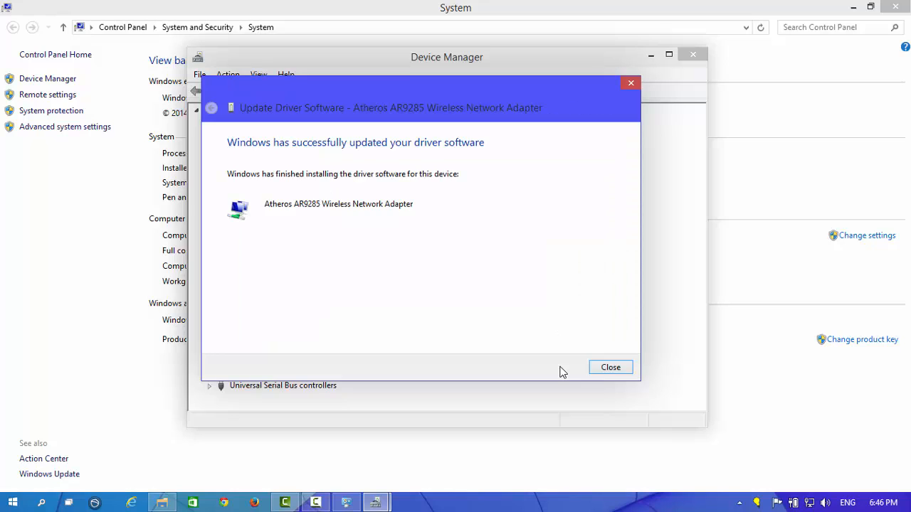
pyautogui.moveTo(244, 155)
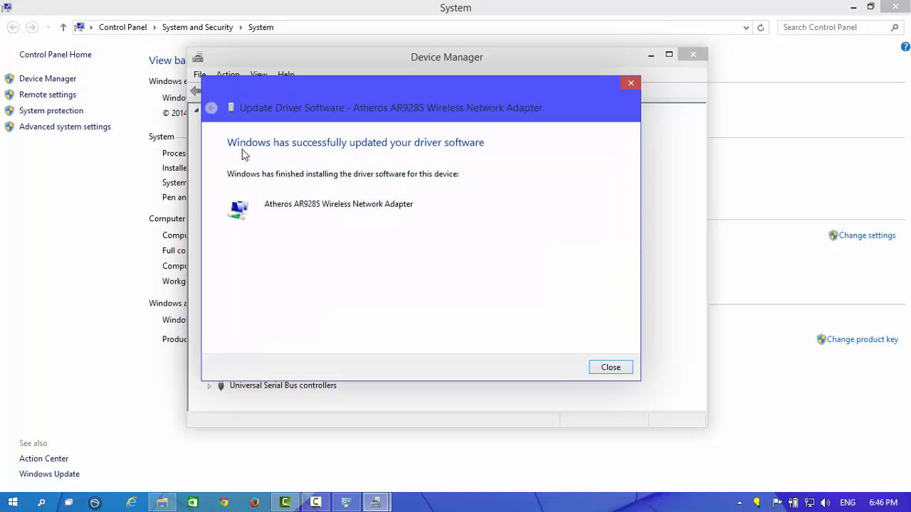
pyautogui.moveTo(463, 175)
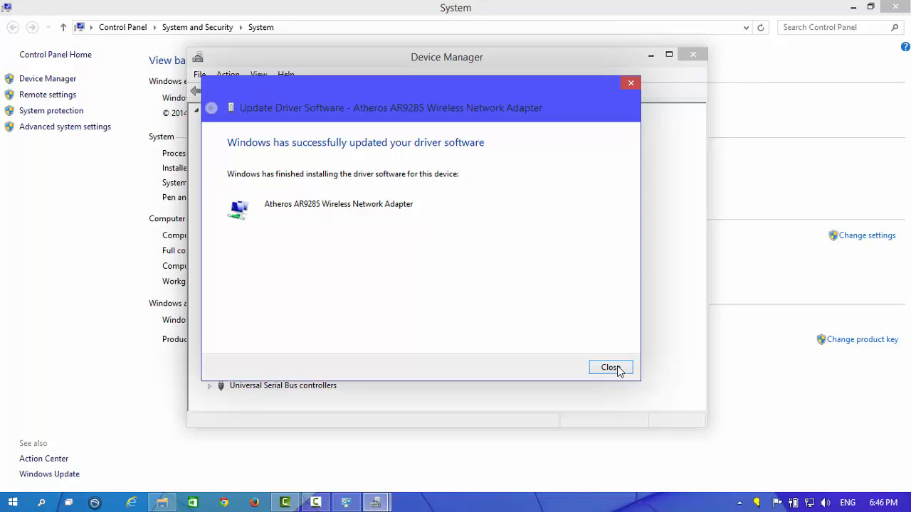
# Close the success dialog, confirm Atheros AR9285 under Network adapters, and minimize This PC
pyautogui.click(610, 367)
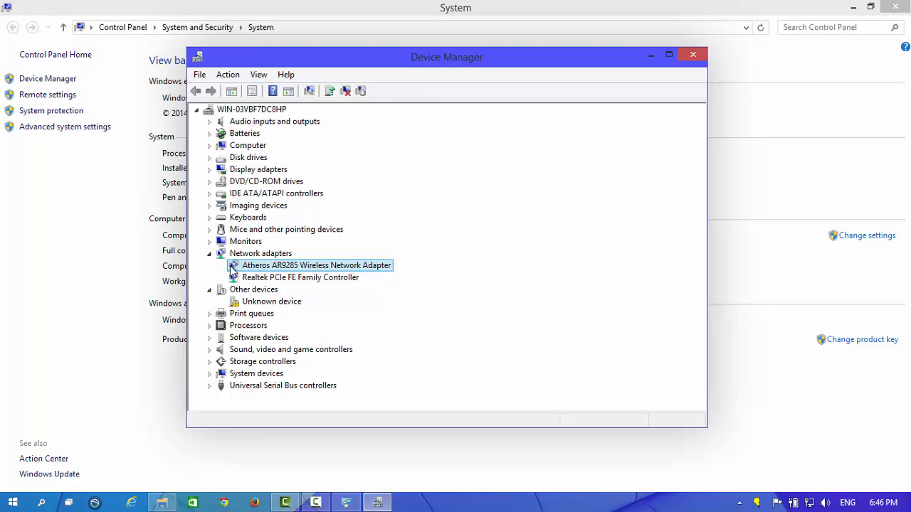
pyautogui.moveTo(246, 273)
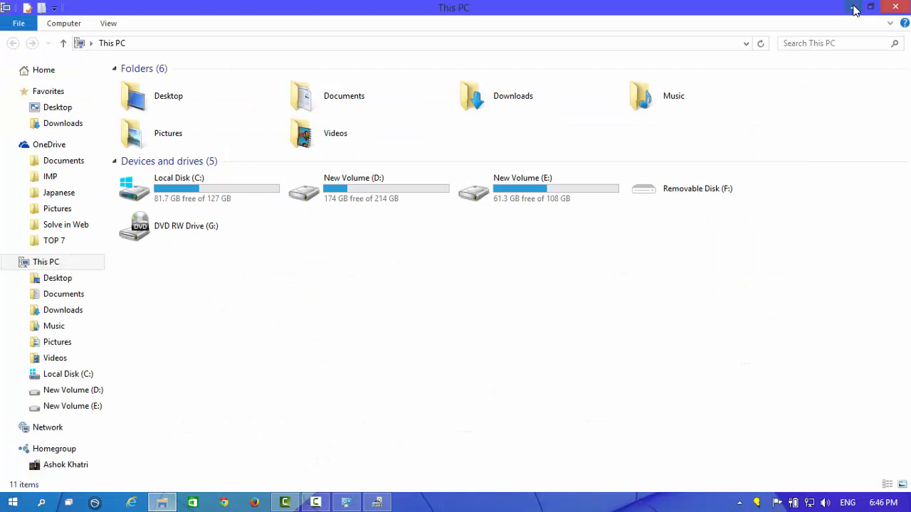
pyautogui.click(872, 6)
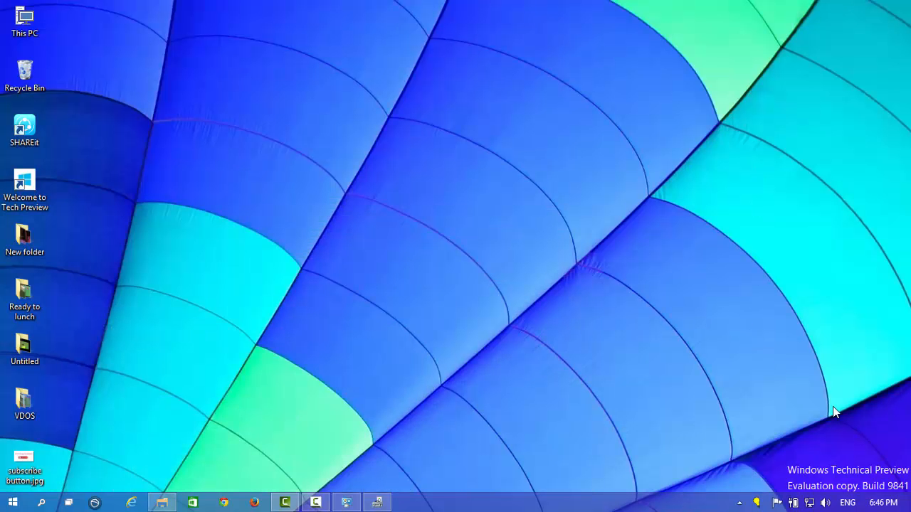
pyautogui.moveTo(811, 505)
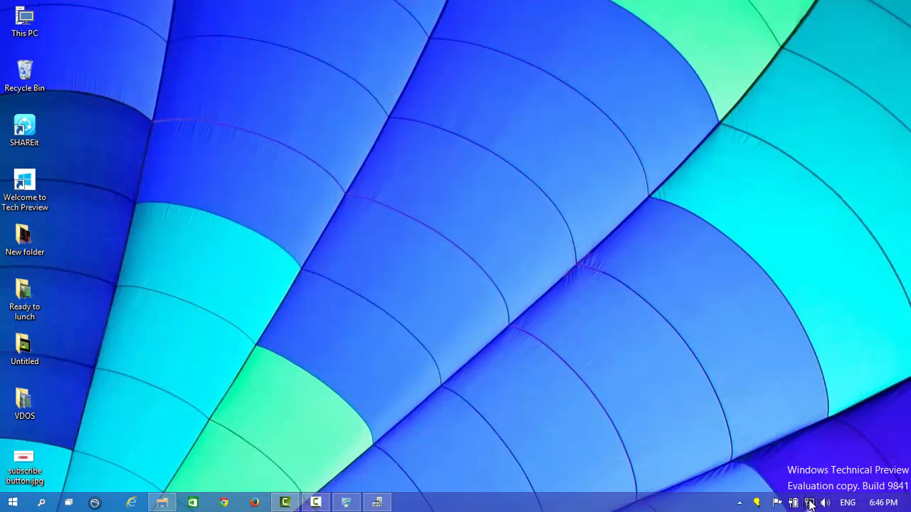
# Open the Networks panel and scroll the Wi-Fi list showing Google, Ishwar and Nepsys
pyautogui.click(809, 503)
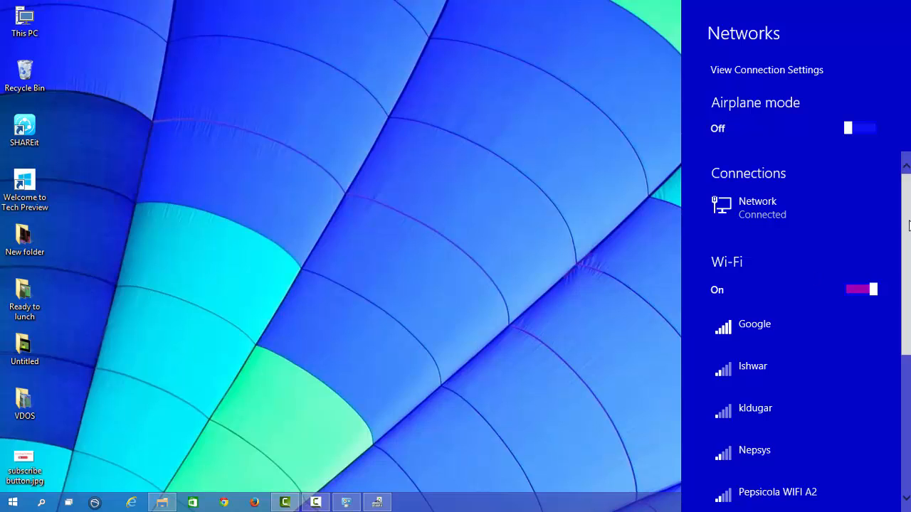
pyautogui.scroll(-3)
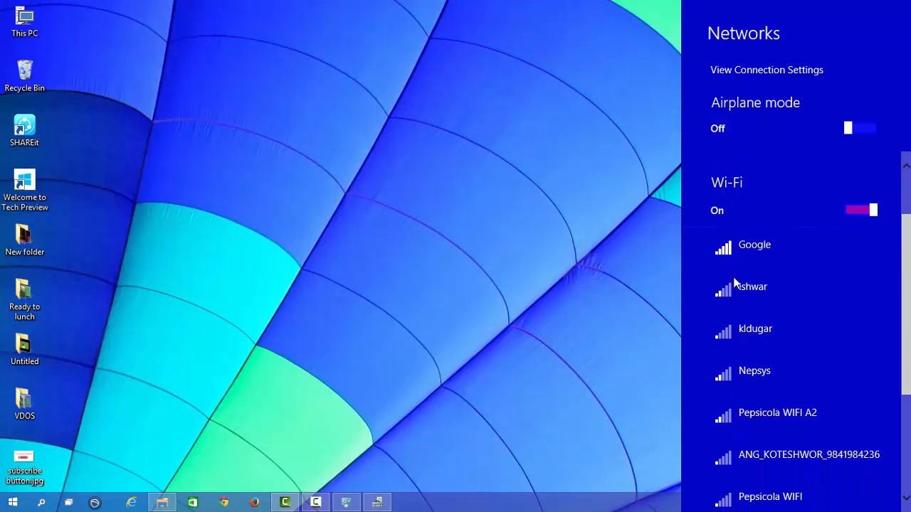
pyautogui.moveTo(906, 318)
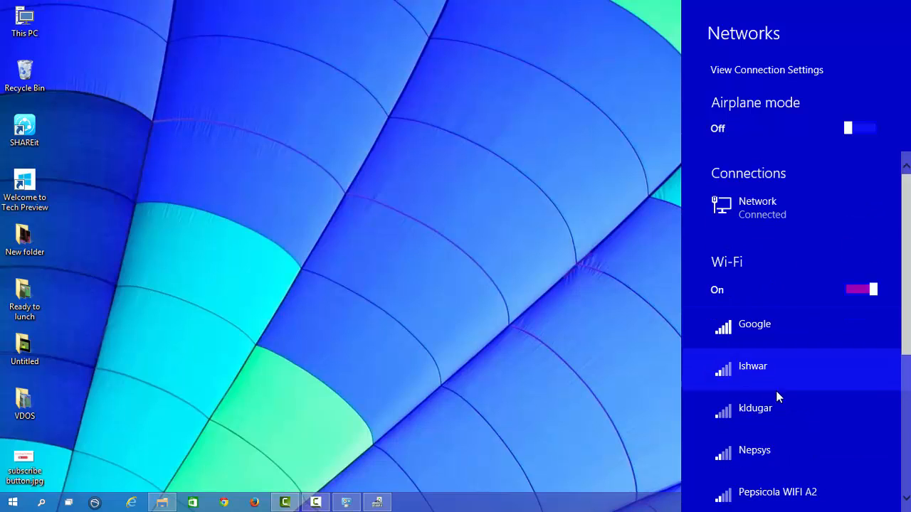
pyautogui.moveTo(783, 456)
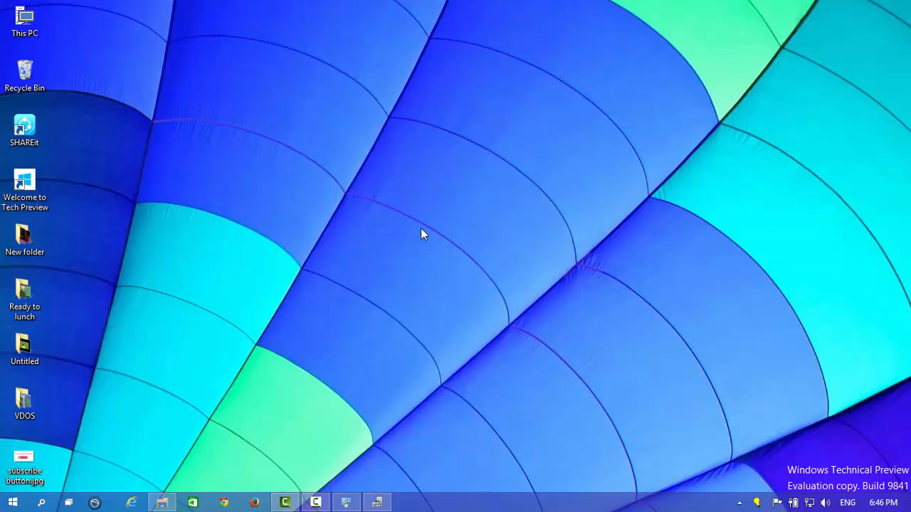
pyautogui.moveTo(238, 202)
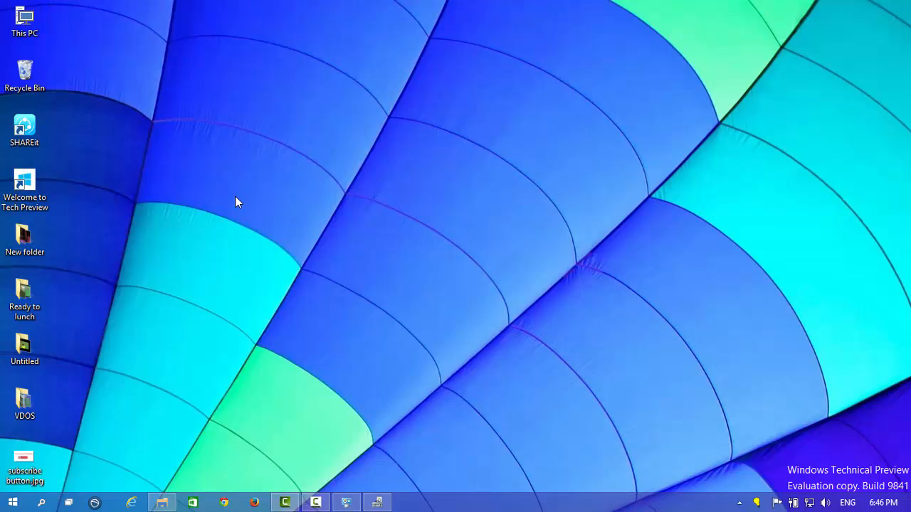